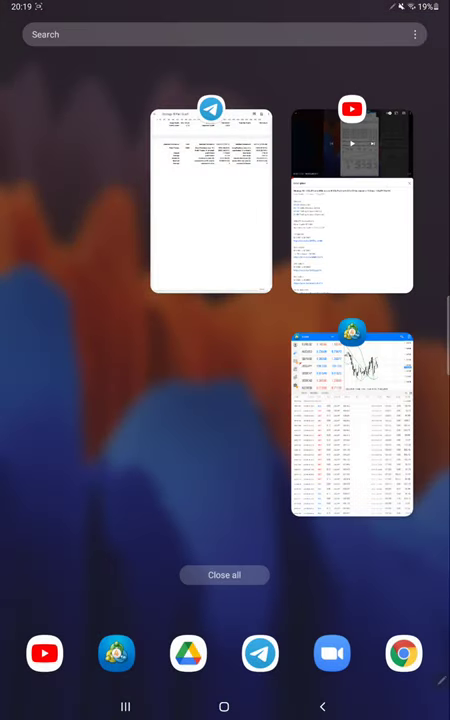
Step: Bring MetaTrader 5 back to the foreground from the recent apps list
click(351, 430)
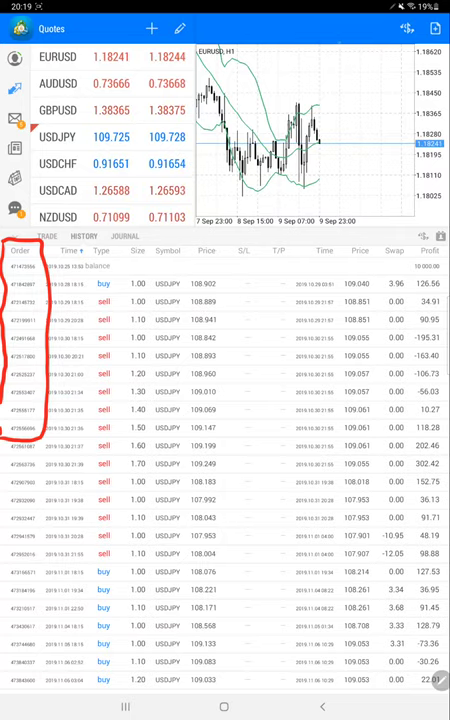
Step: Scroll down the USDJPY trade history to reveal later closed orders
scroll(down, 3)
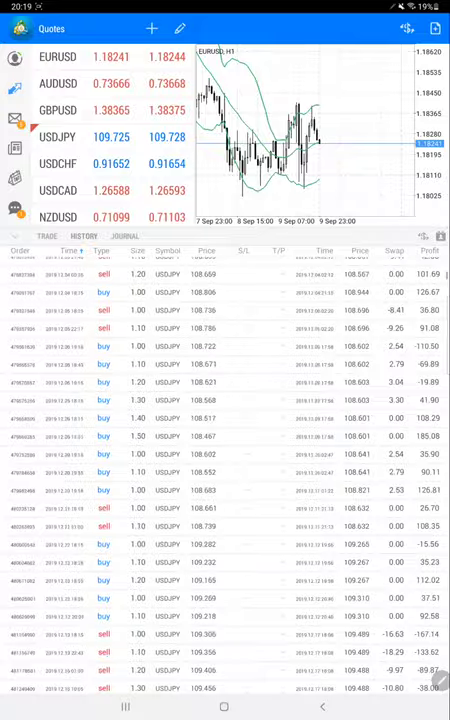
scroll(down, 3)
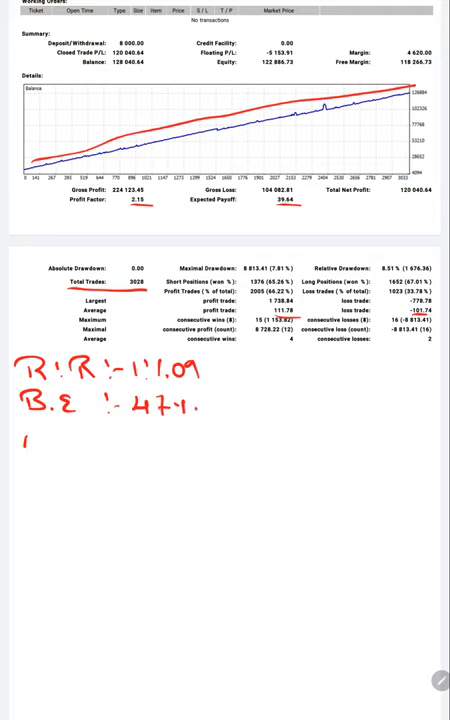
Step: Handwrite 'Acc :- 66%.' in red on the statement, with 19% beneath
text(Acc)
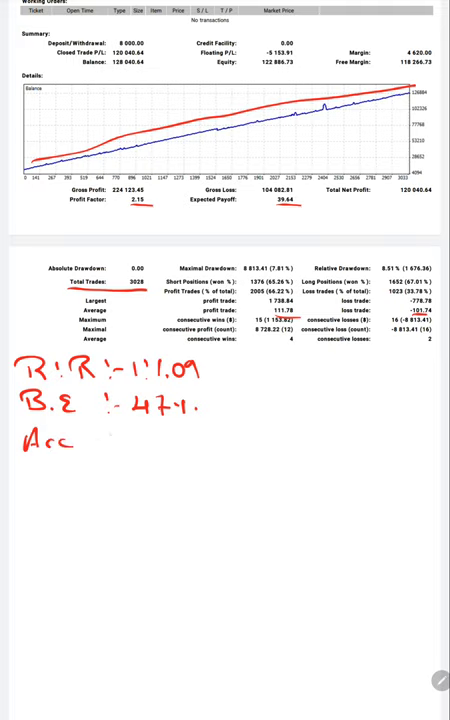
text(:- ()
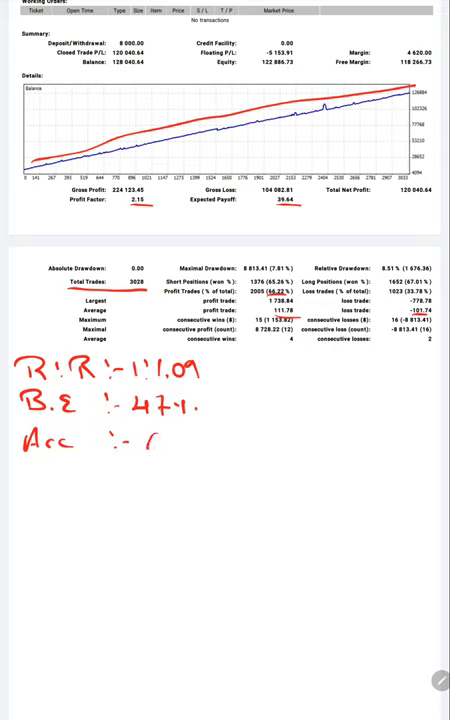
text(66%.)
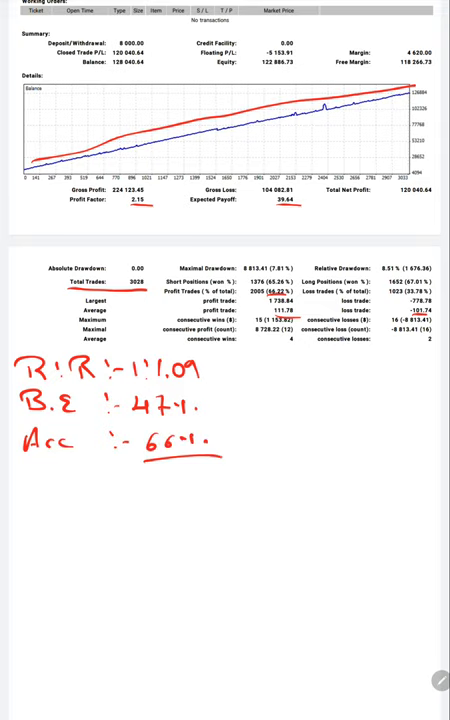
text(19%.)
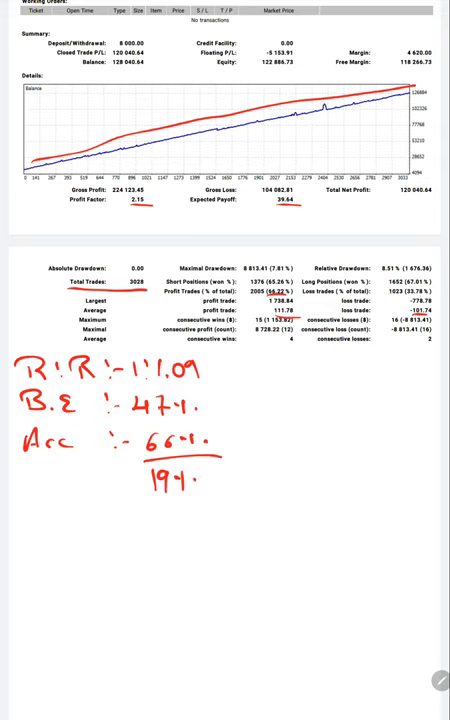